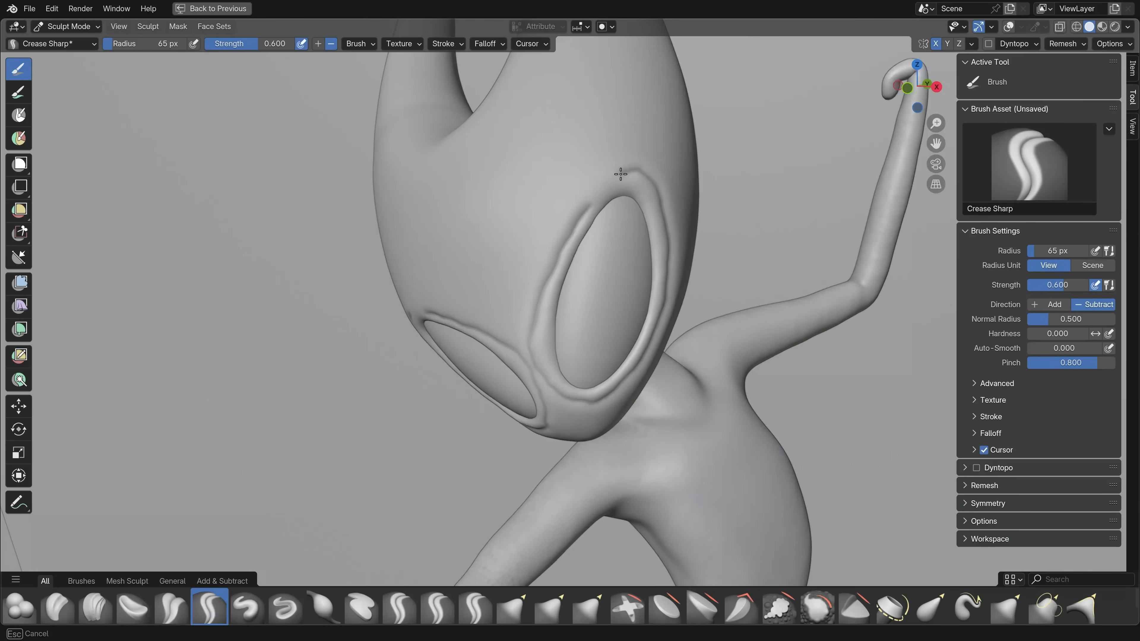
mouse_move(686, 346)
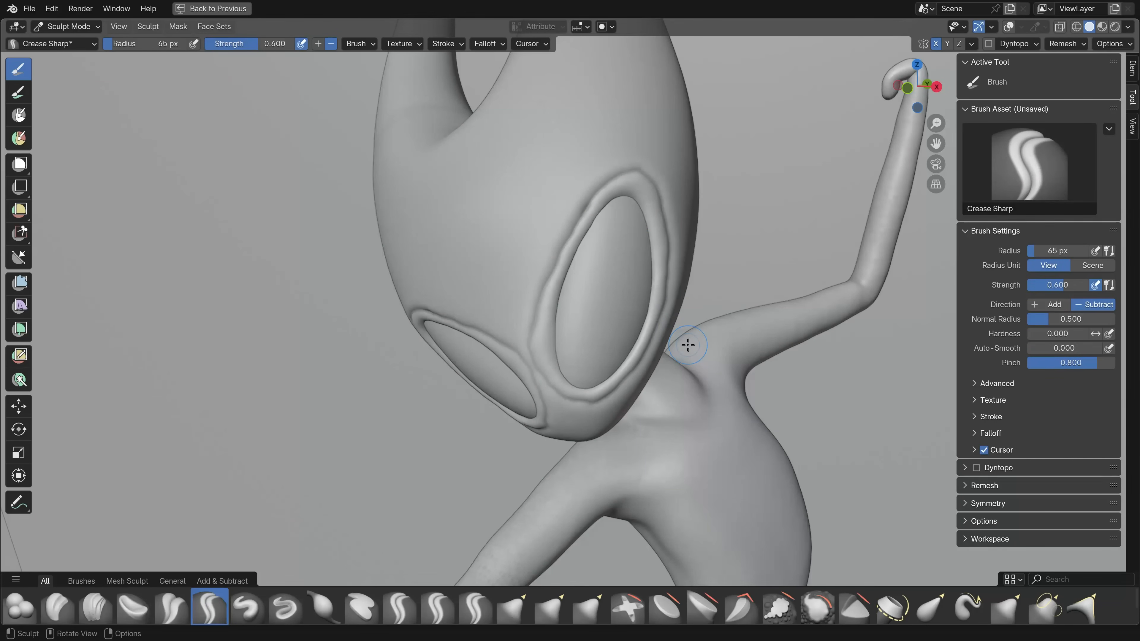
- Expand the Crease Sharp brush's Cursor subpanel to reveal cursor color and opacity options
left_click(1001, 449)
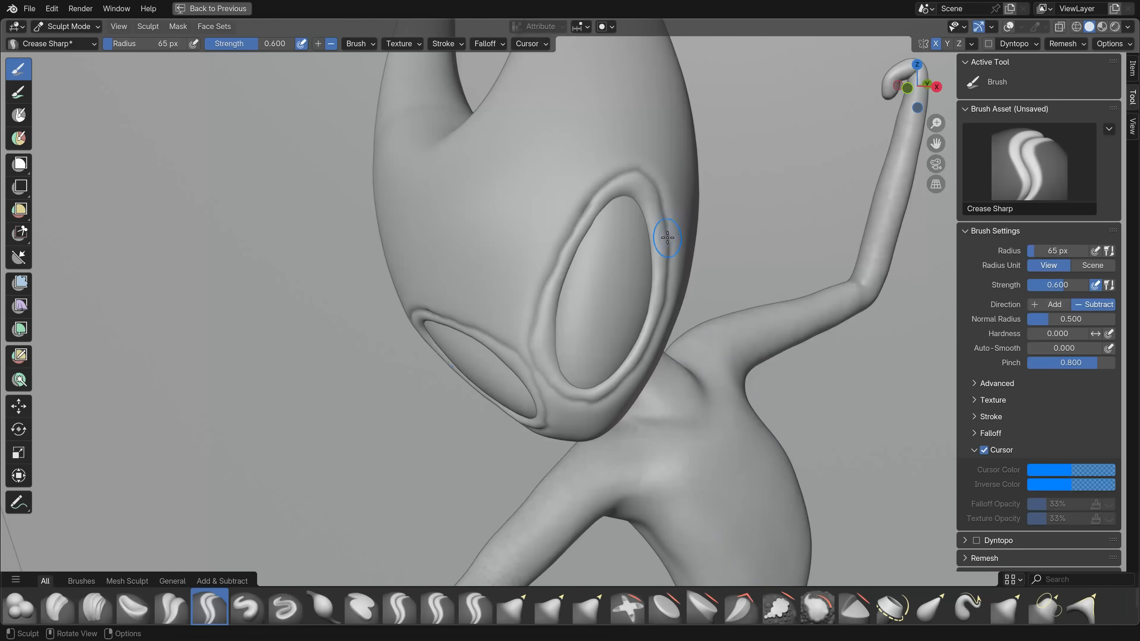
mouse_move(627, 303)
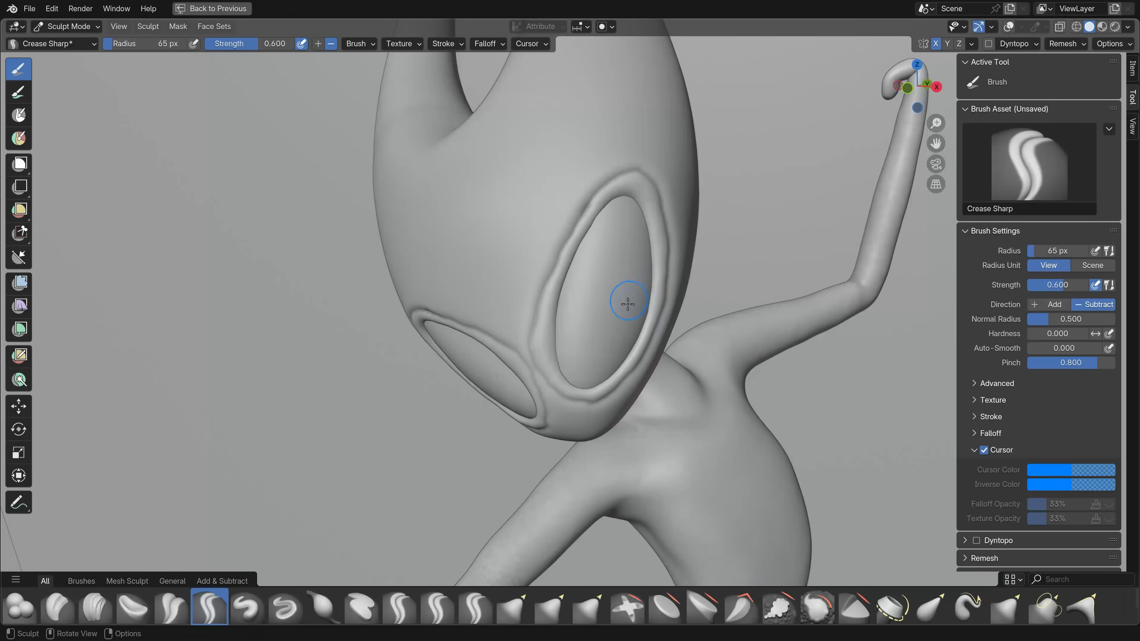
mouse_move(633, 239)
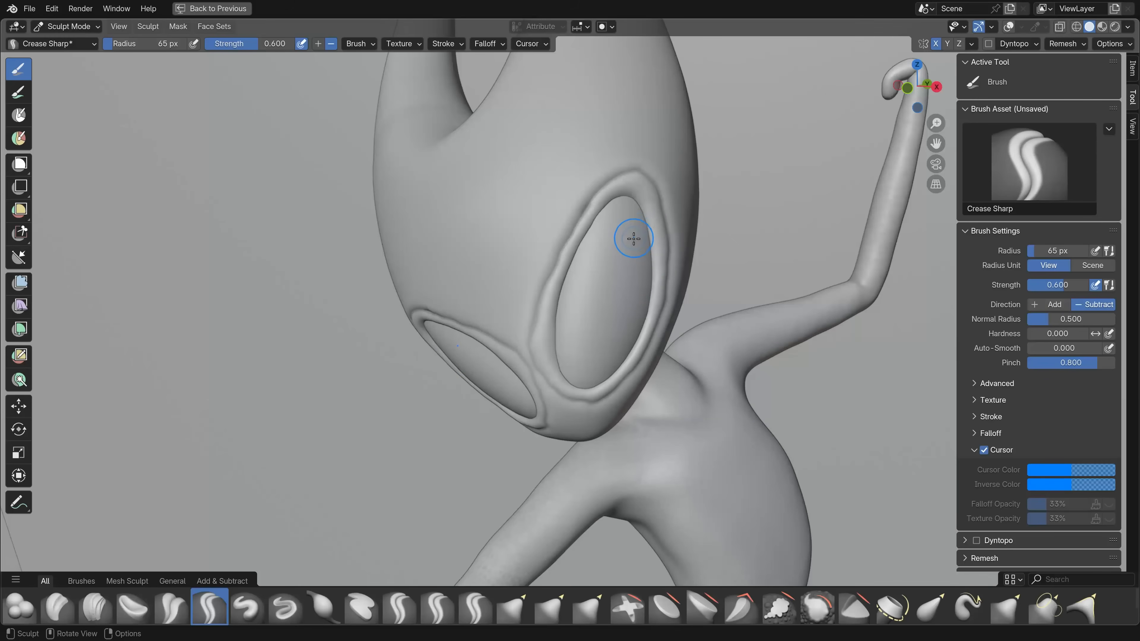
mouse_move(641, 220)
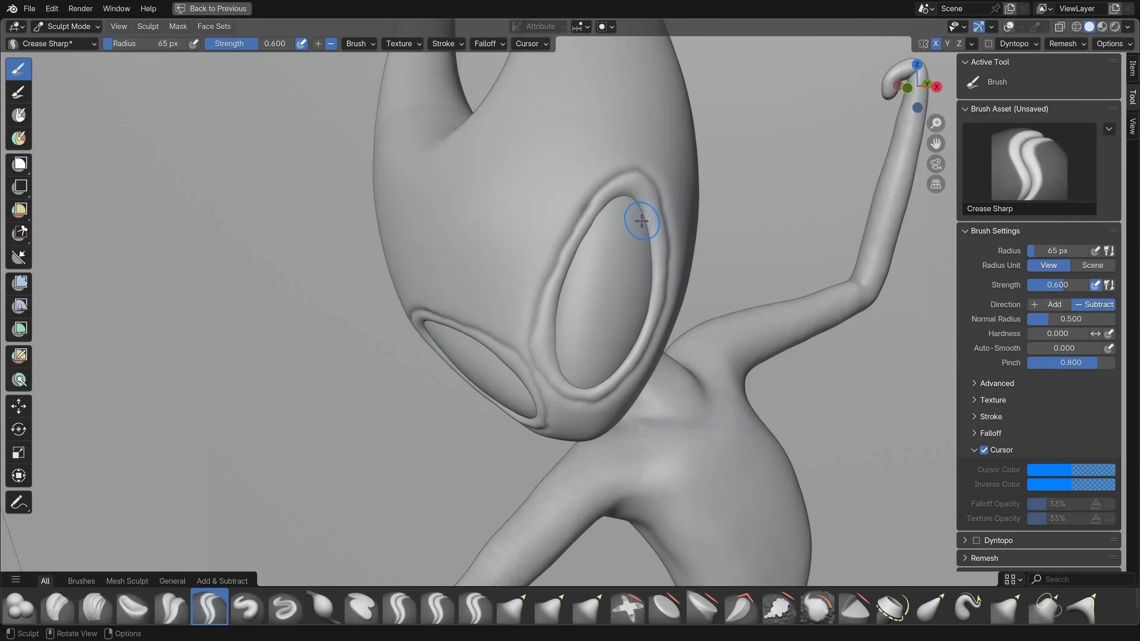